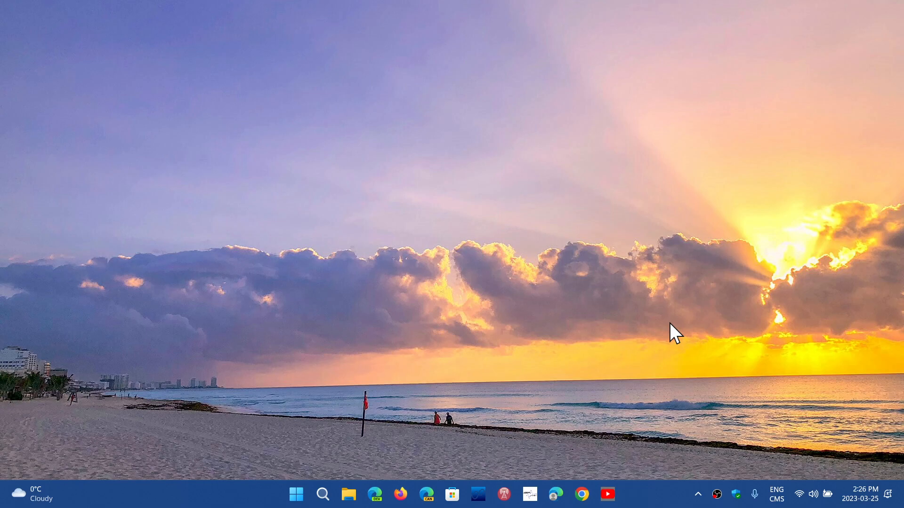
- Browse the taskbar calendar flyout forward to April and then May 2023
click(860, 495)
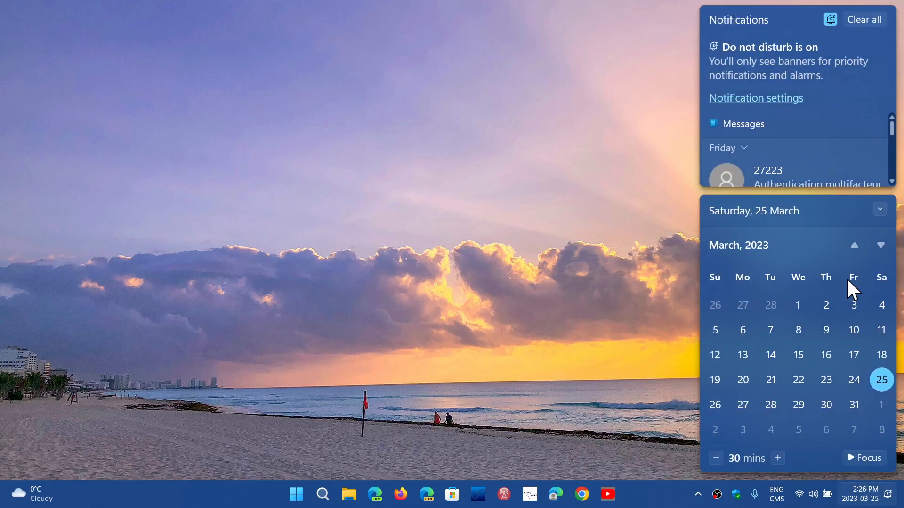
click(863, 19)
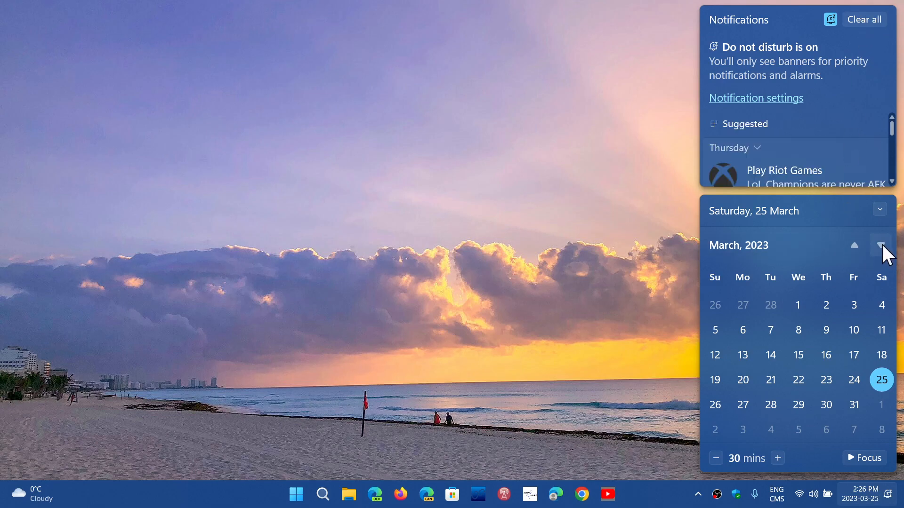
click(880, 245)
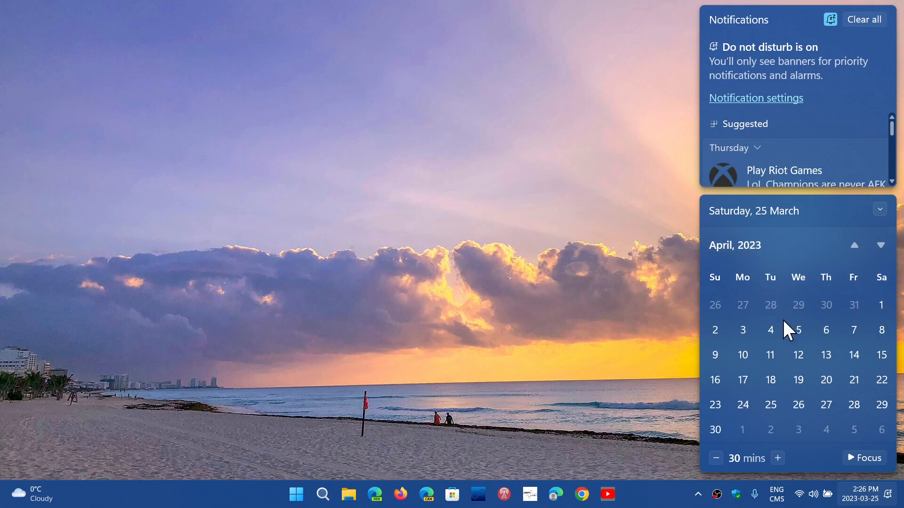
mouse_move(779, 347)
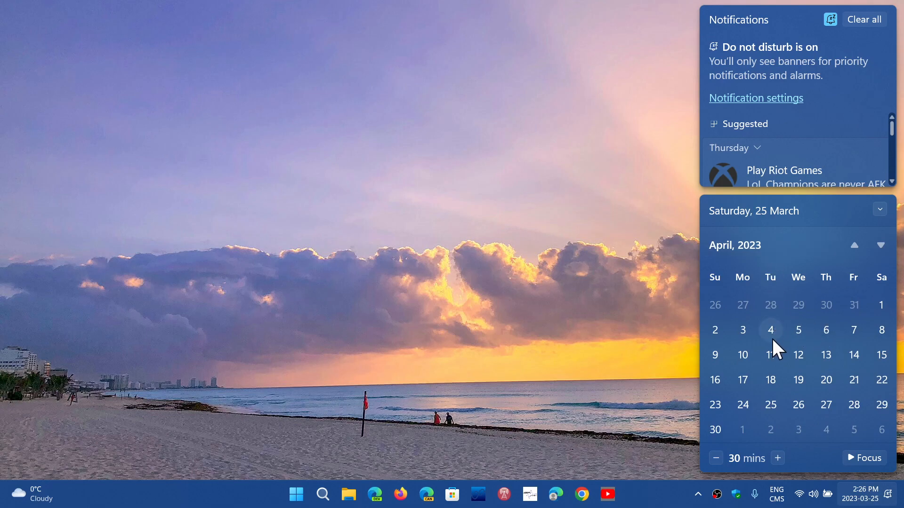
mouse_move(773, 370)
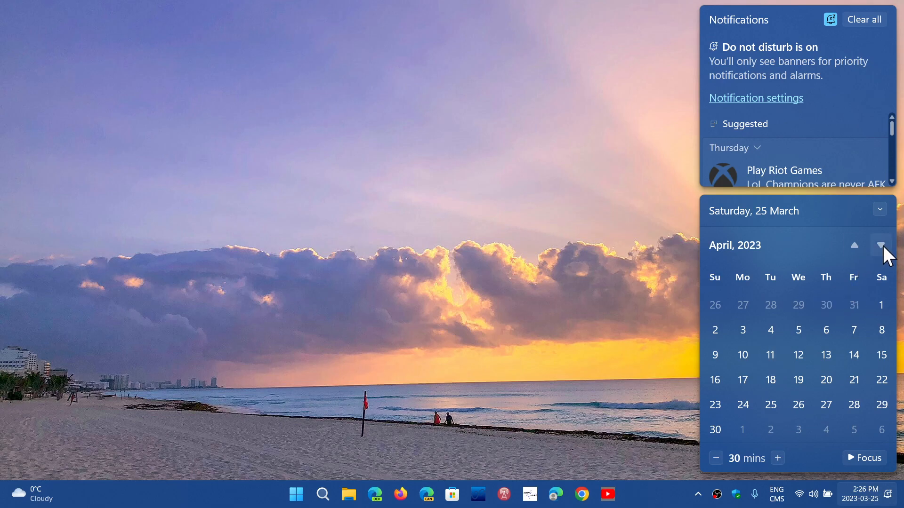
click(881, 245)
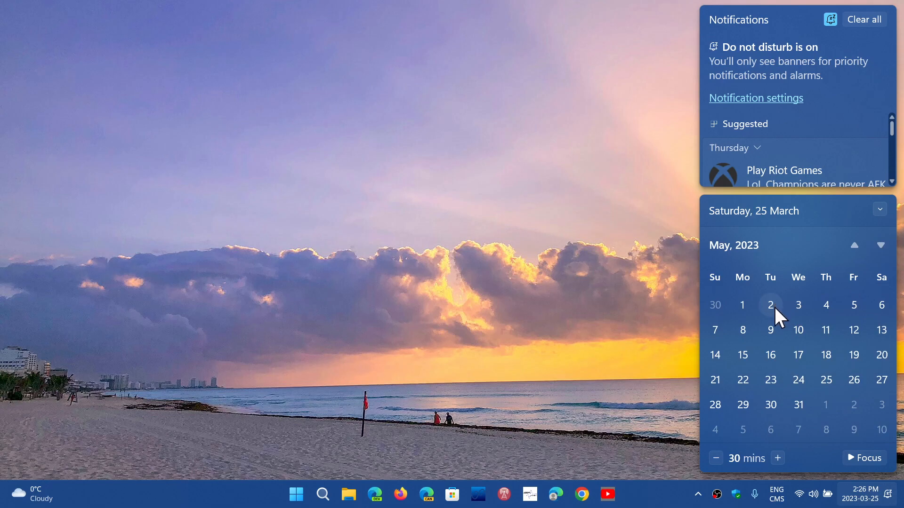
mouse_move(848, 258)
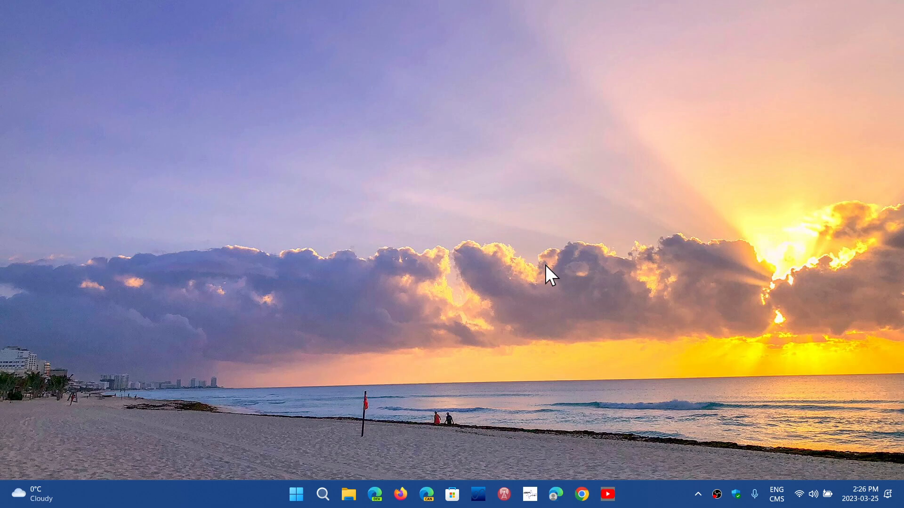
- Launch Settings from the Start menu's Pinned section, landing on the System page
click(296, 494)
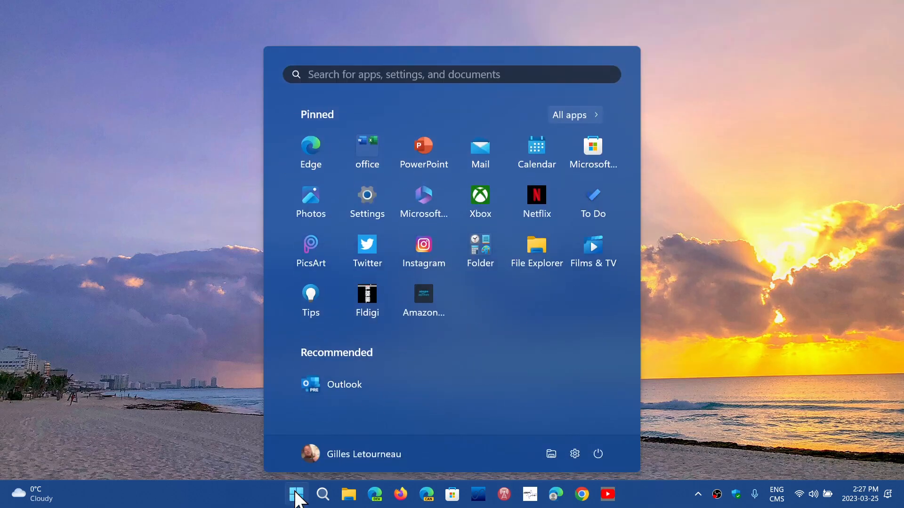
click(366, 195)
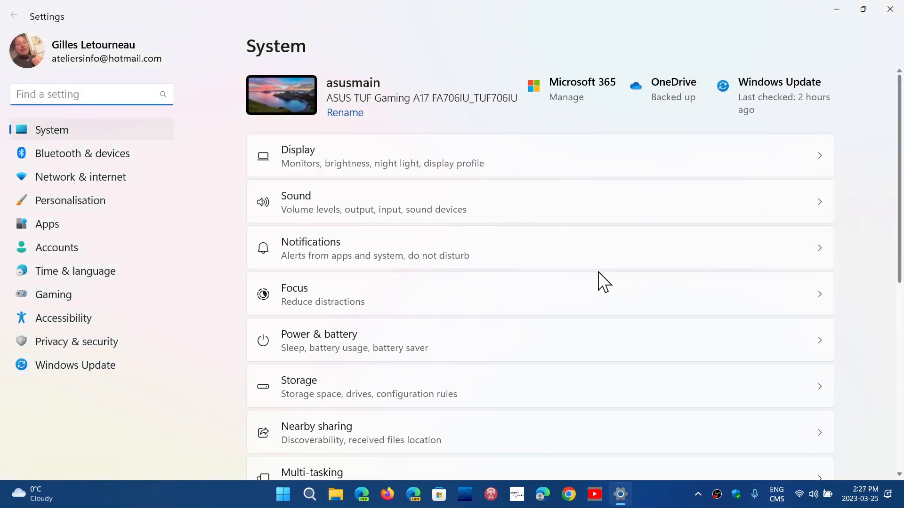
mouse_move(634, 305)
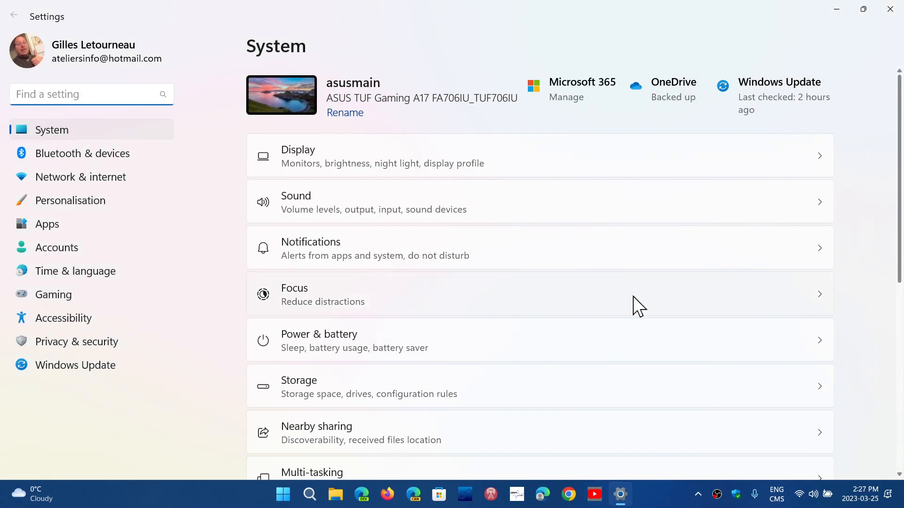
- Revisit the calendar at April 2023, then show Windows Update reporting the PC is up to date
click(859, 495)
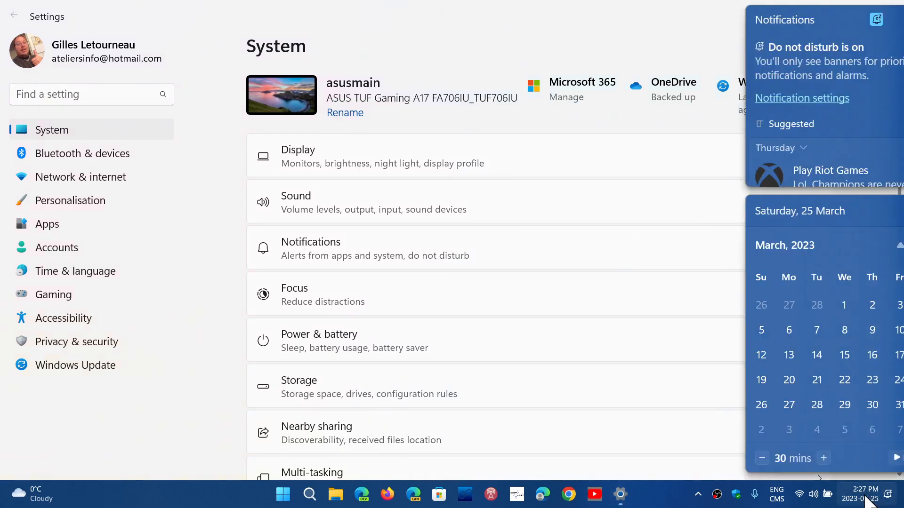
click(882, 245)
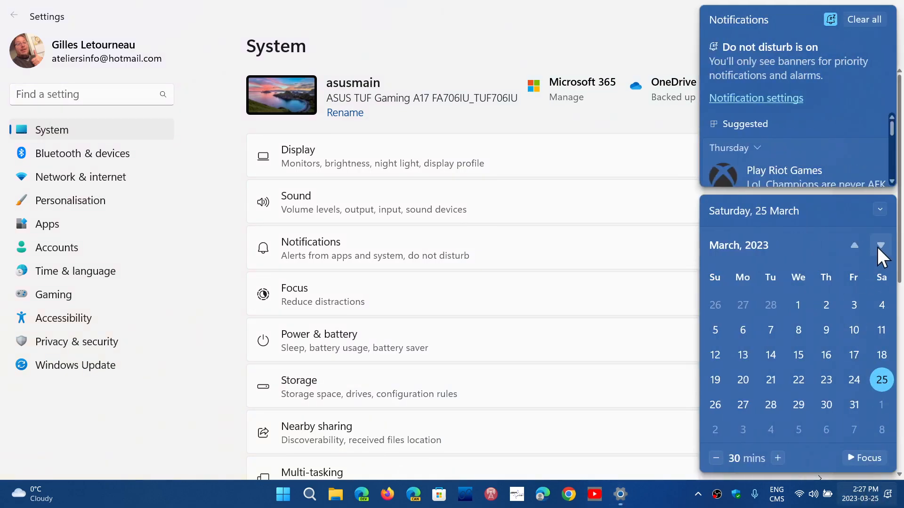
click(880, 245)
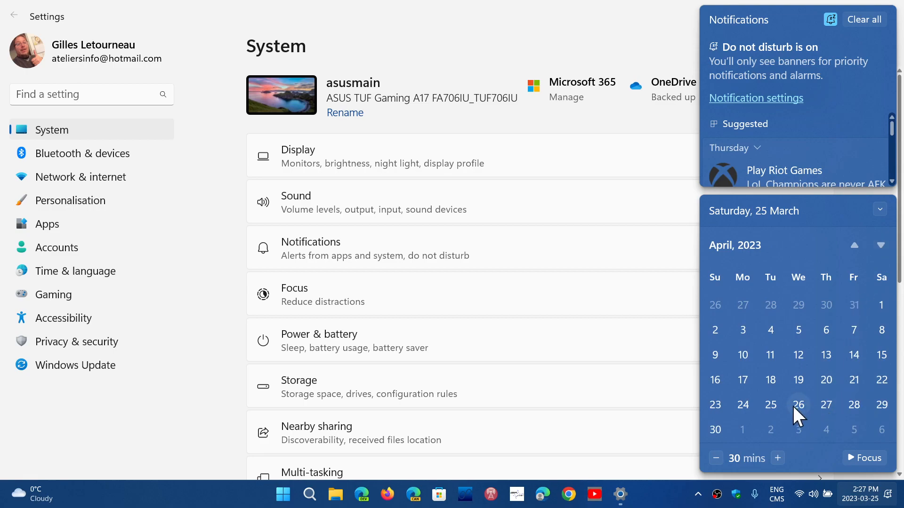
mouse_move(826, 355)
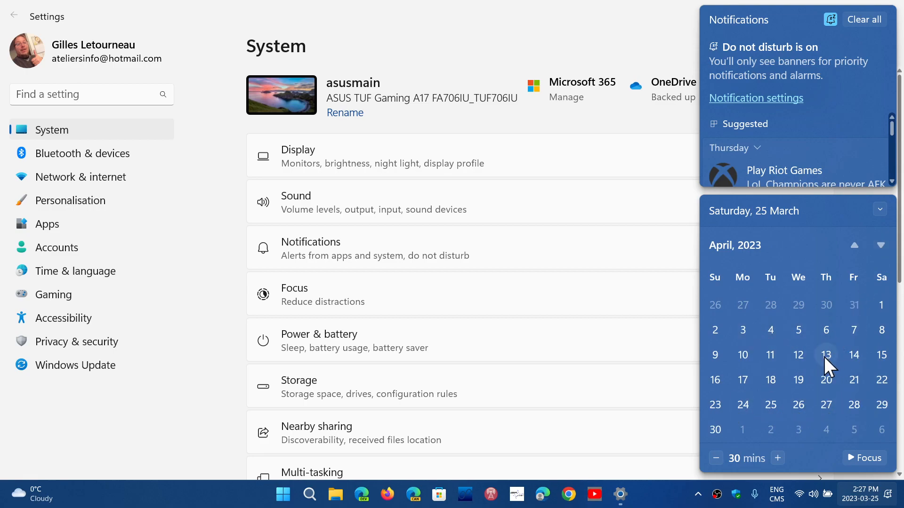
mouse_move(798, 405)
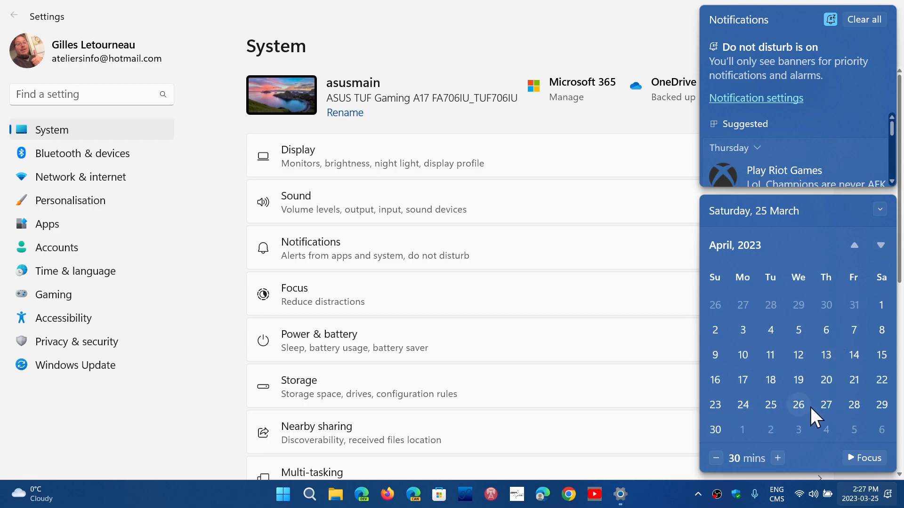
mouse_move(895, 415)
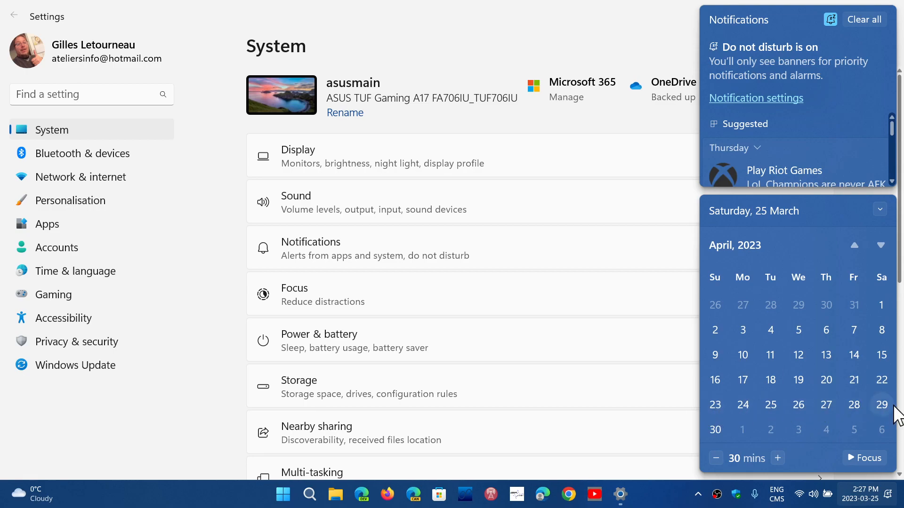
mouse_move(792, 409)
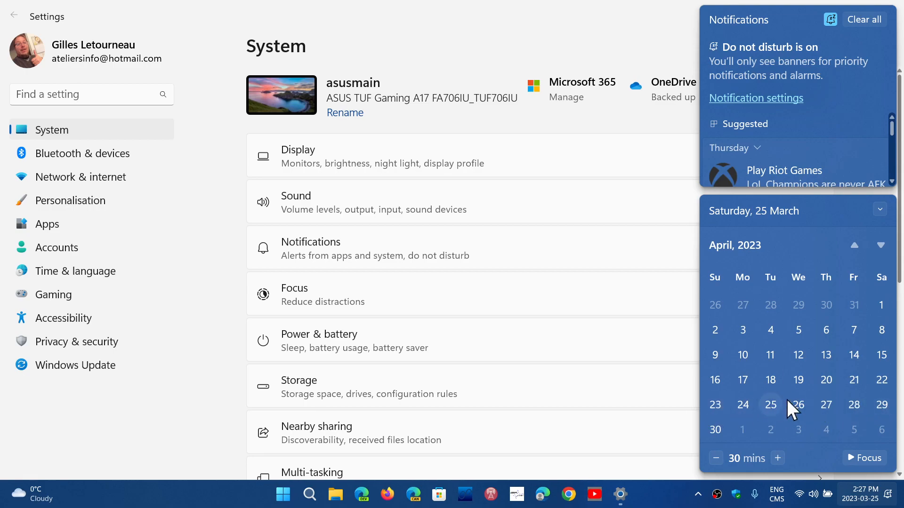
mouse_move(856, 410)
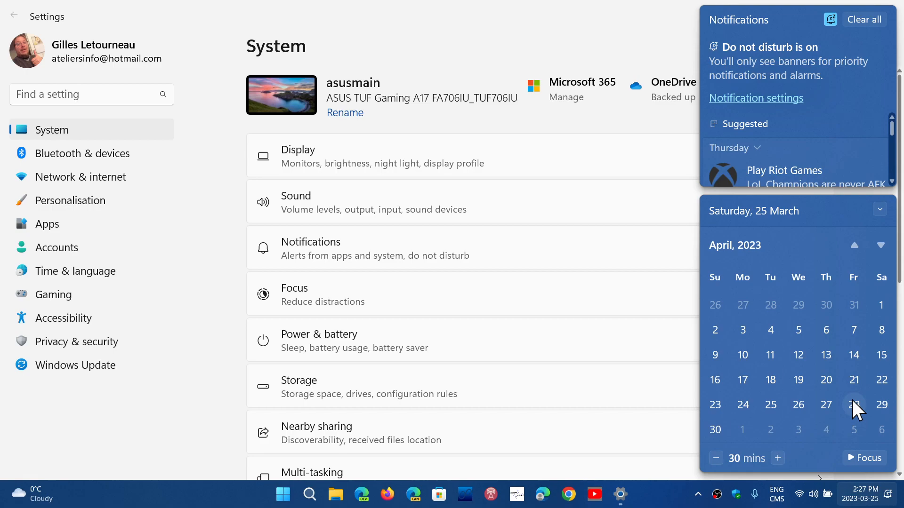
mouse_move(812, 380)
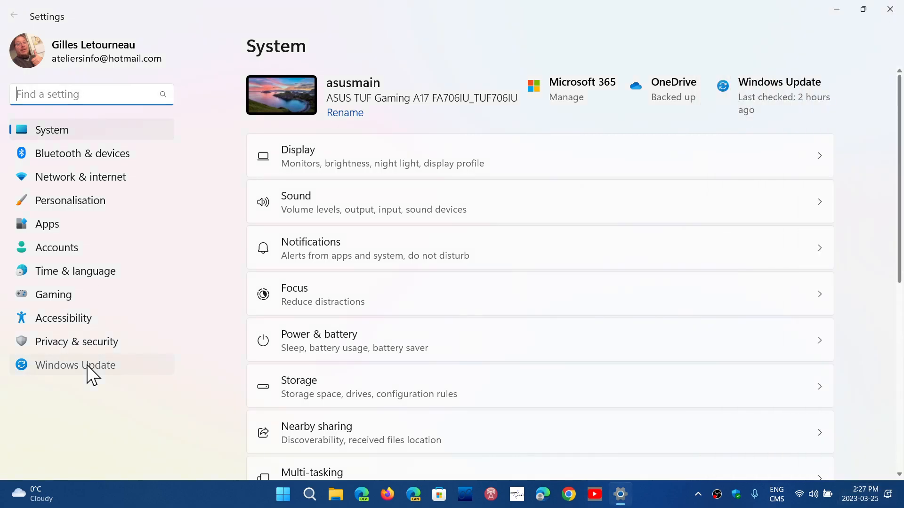
click(75, 366)
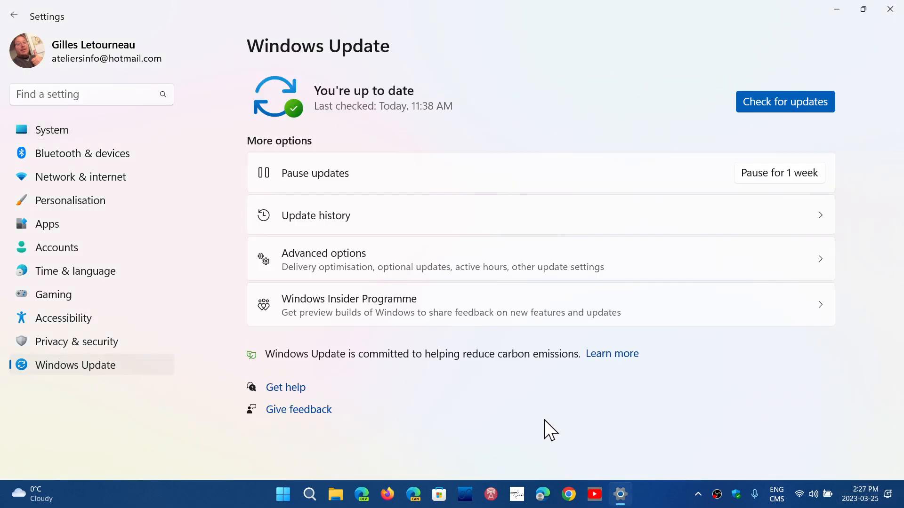